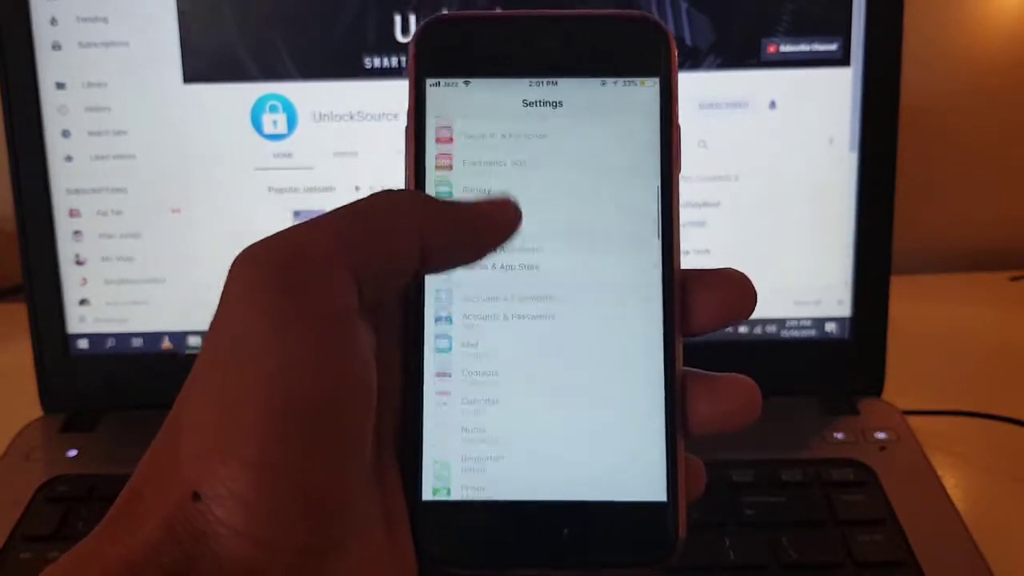
# Step: Go into iTunes & App Stores and bring up the Apple ID account options
pyautogui.click(500, 265)
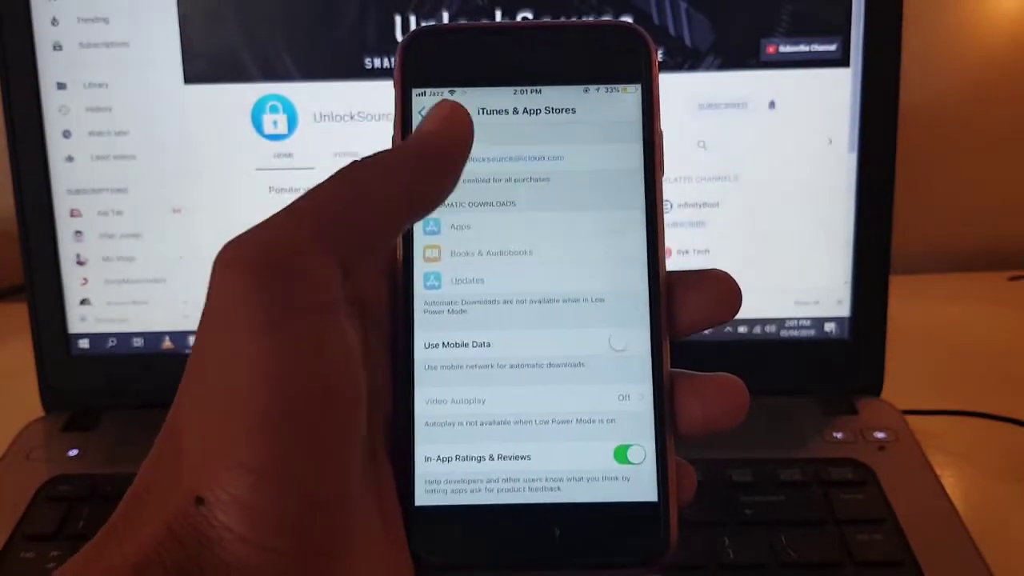
pyautogui.click(512, 158)
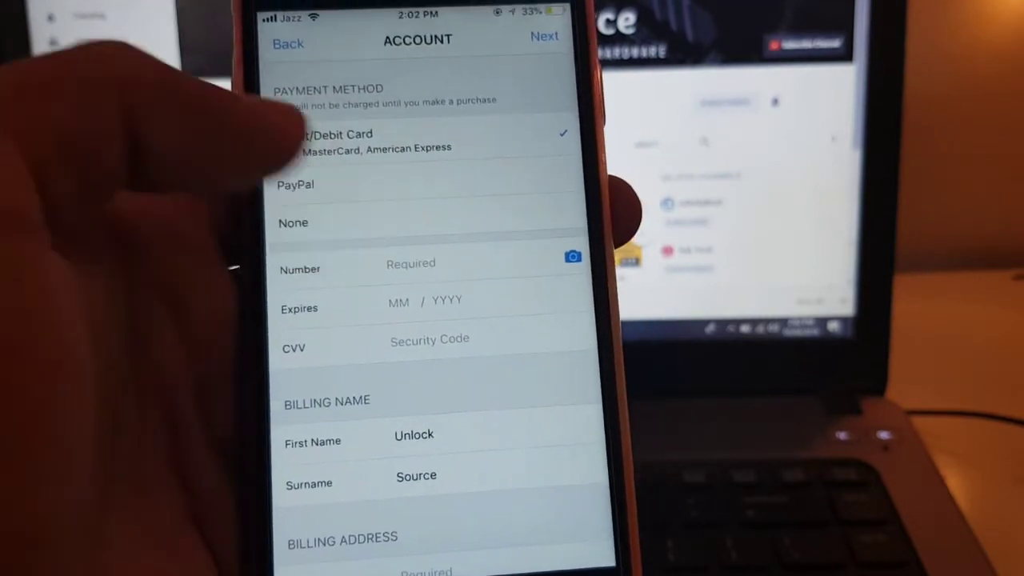
pyautogui.scroll(-3)
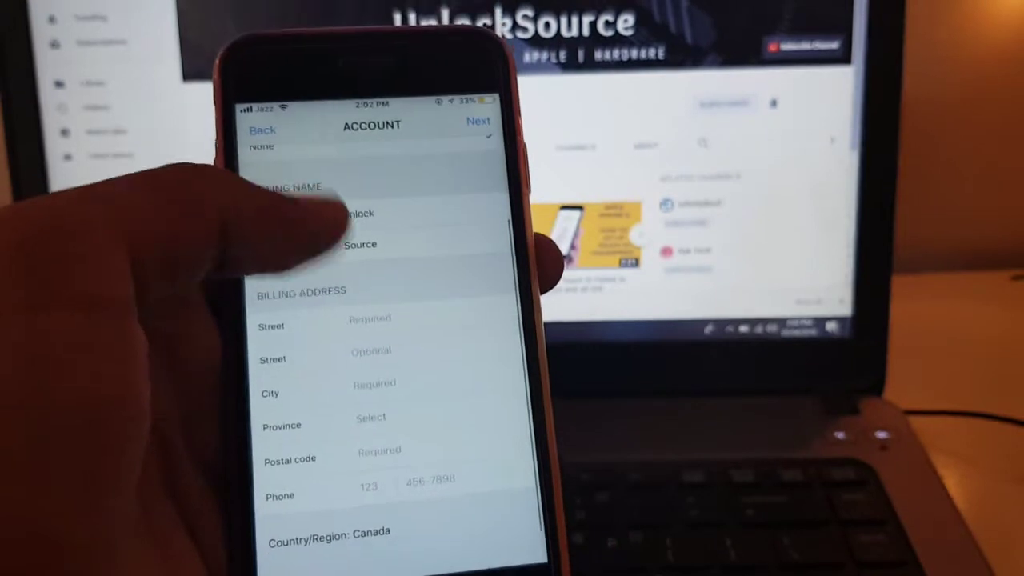